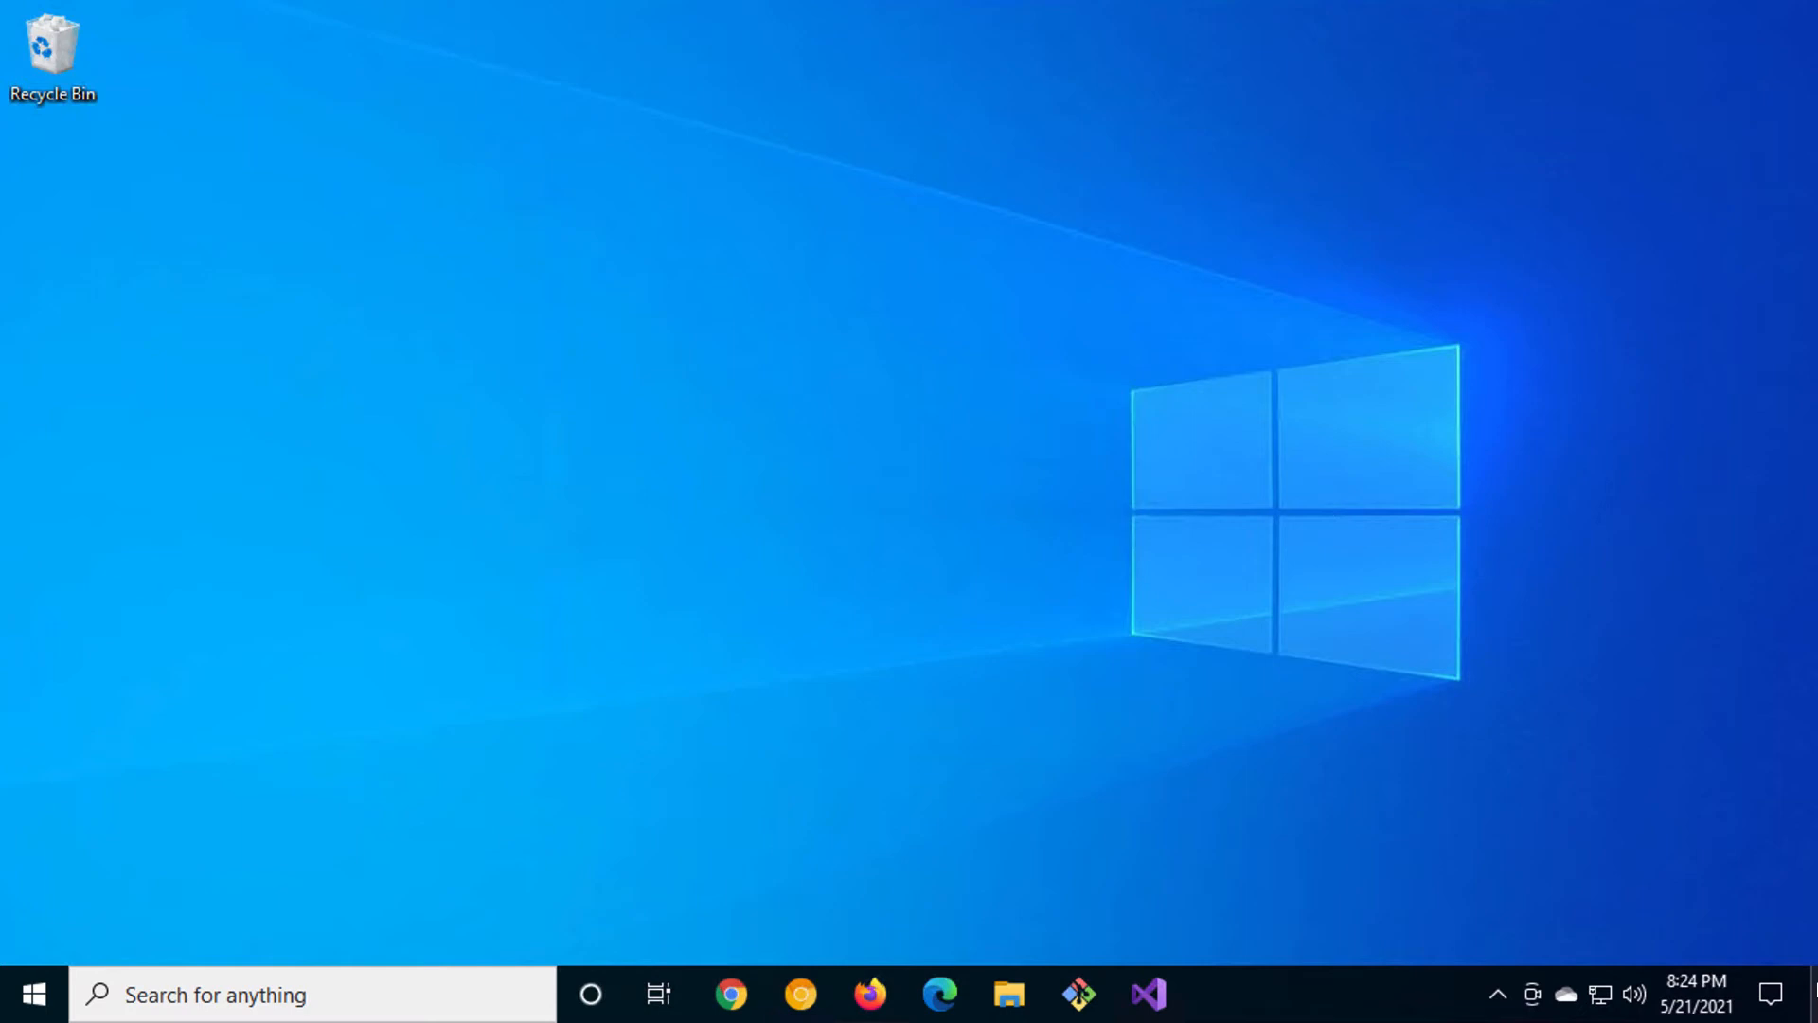
mouse_move(1148, 994)
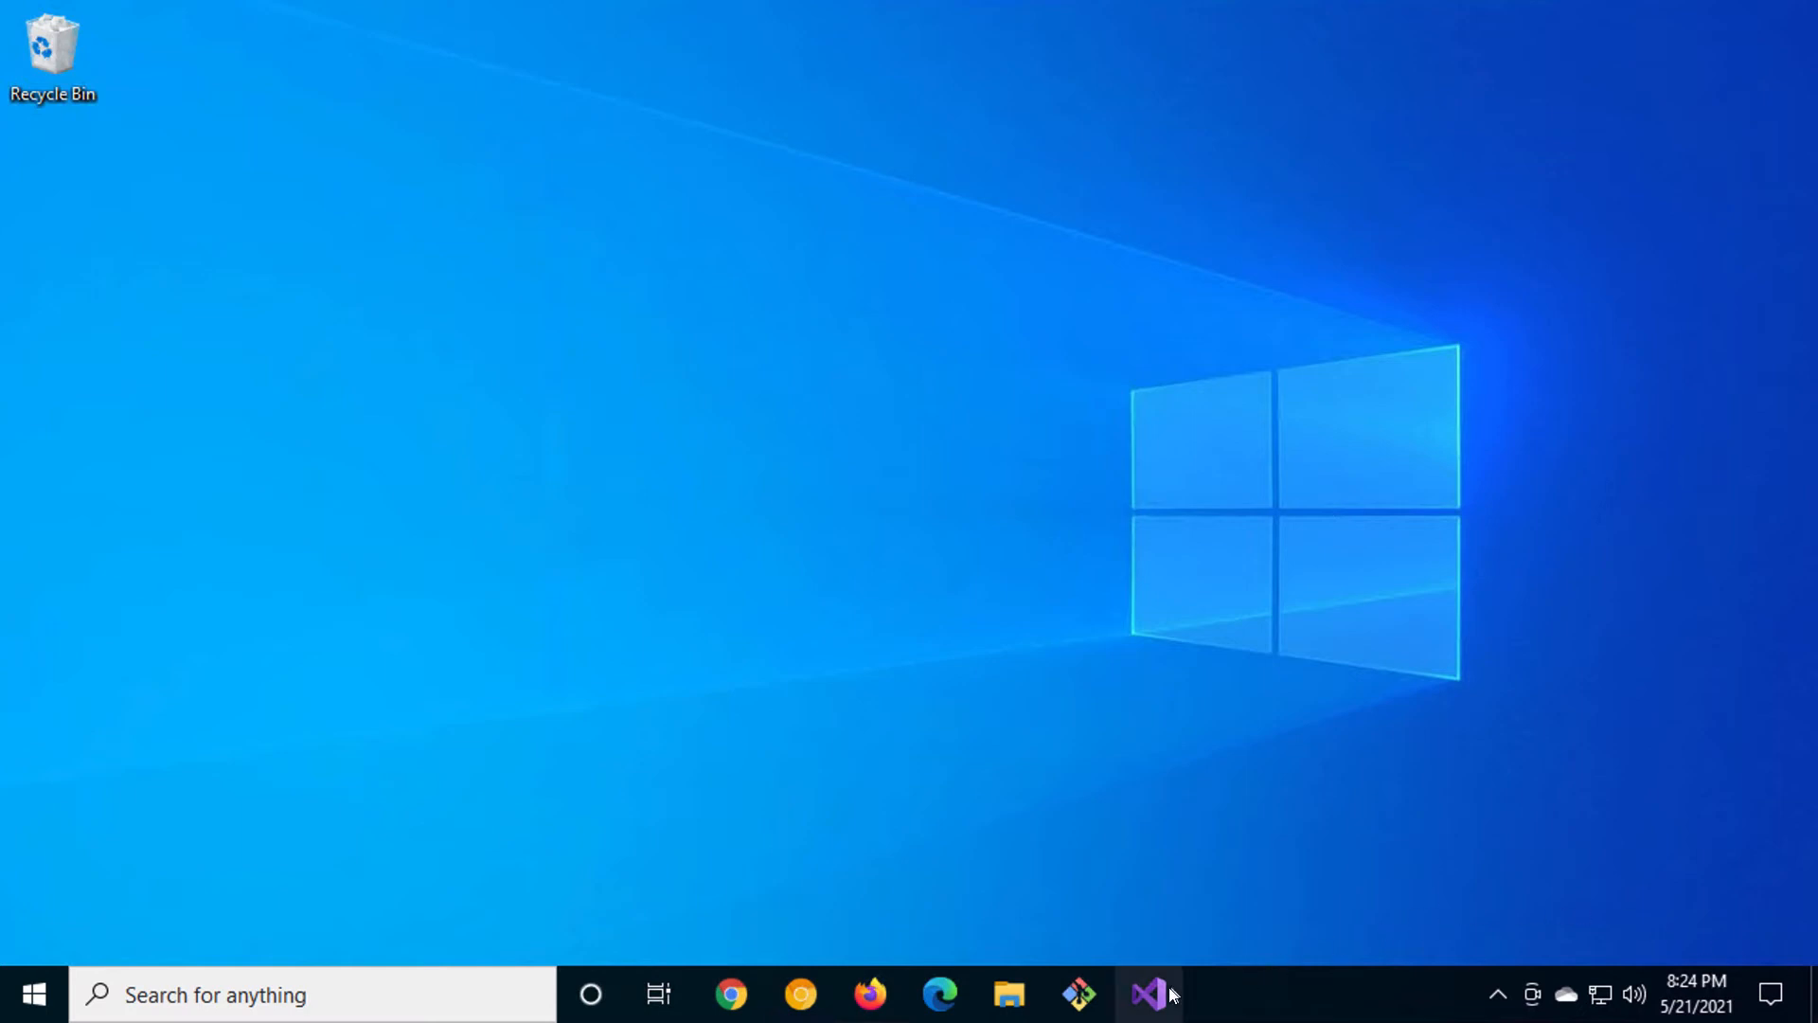
- Launch Visual Studio 2019 from the taskbar and begin creating a new project
click(1148, 995)
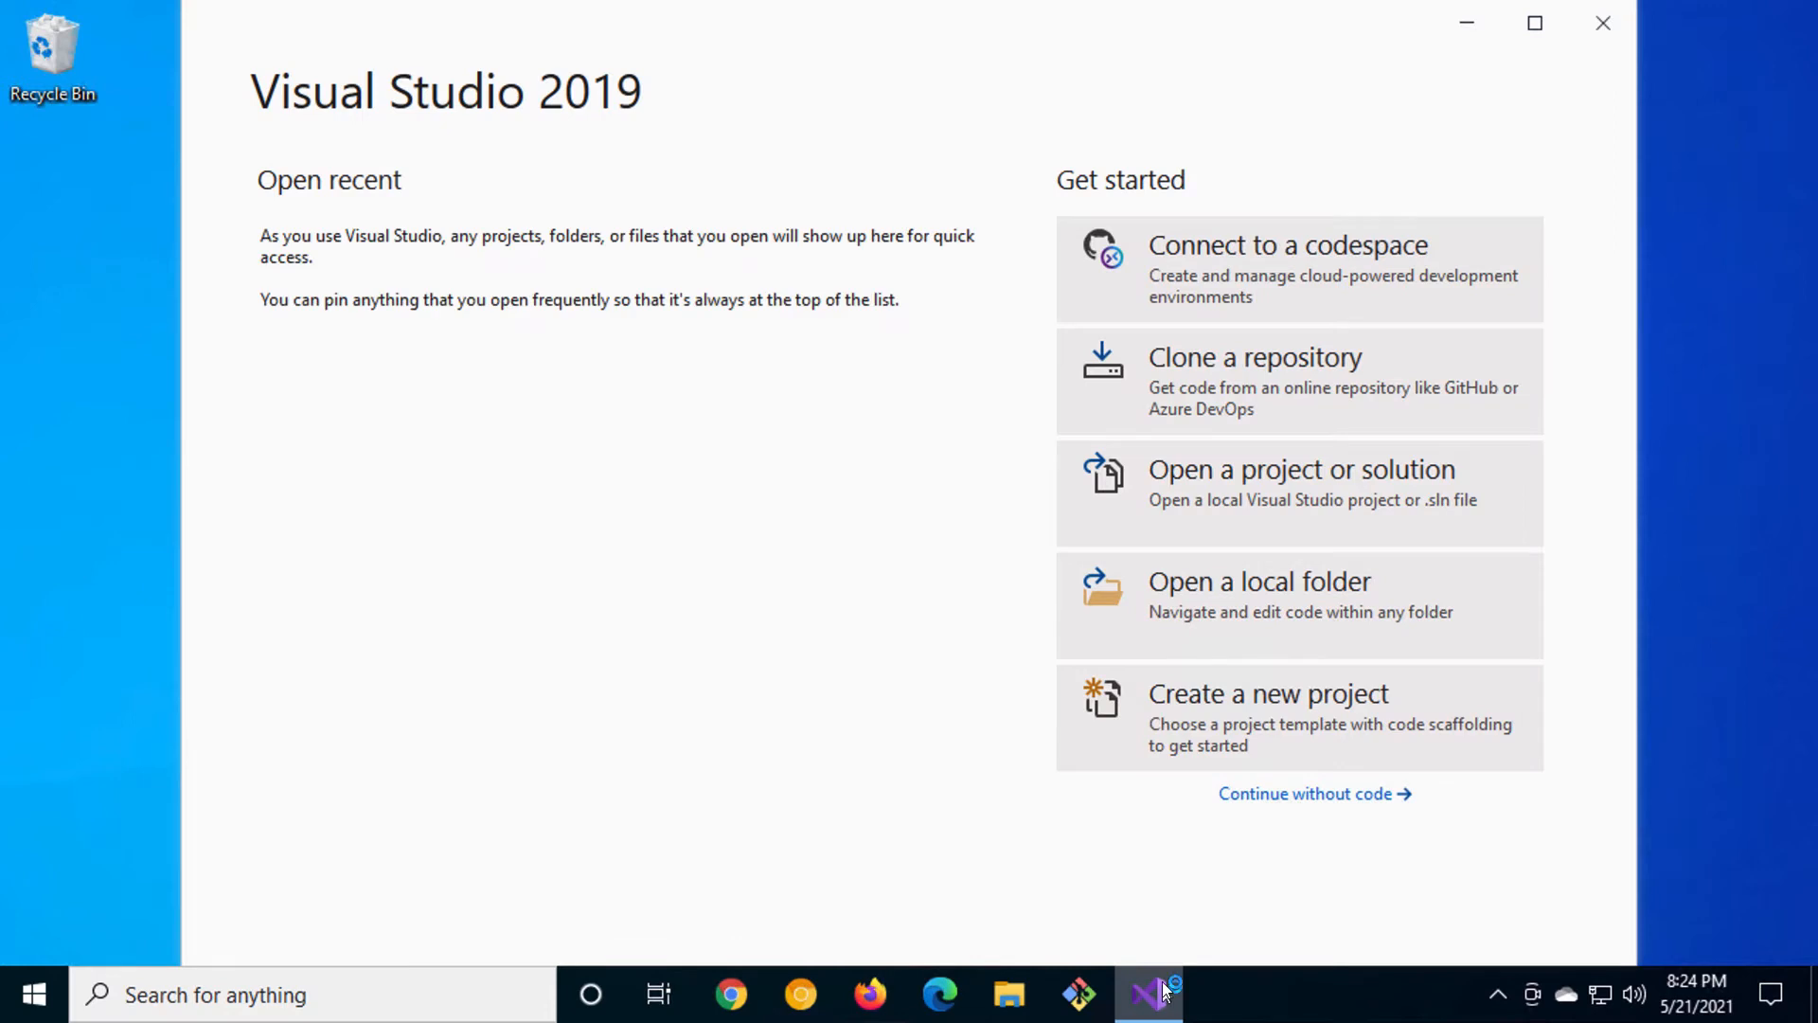
click(1267, 693)
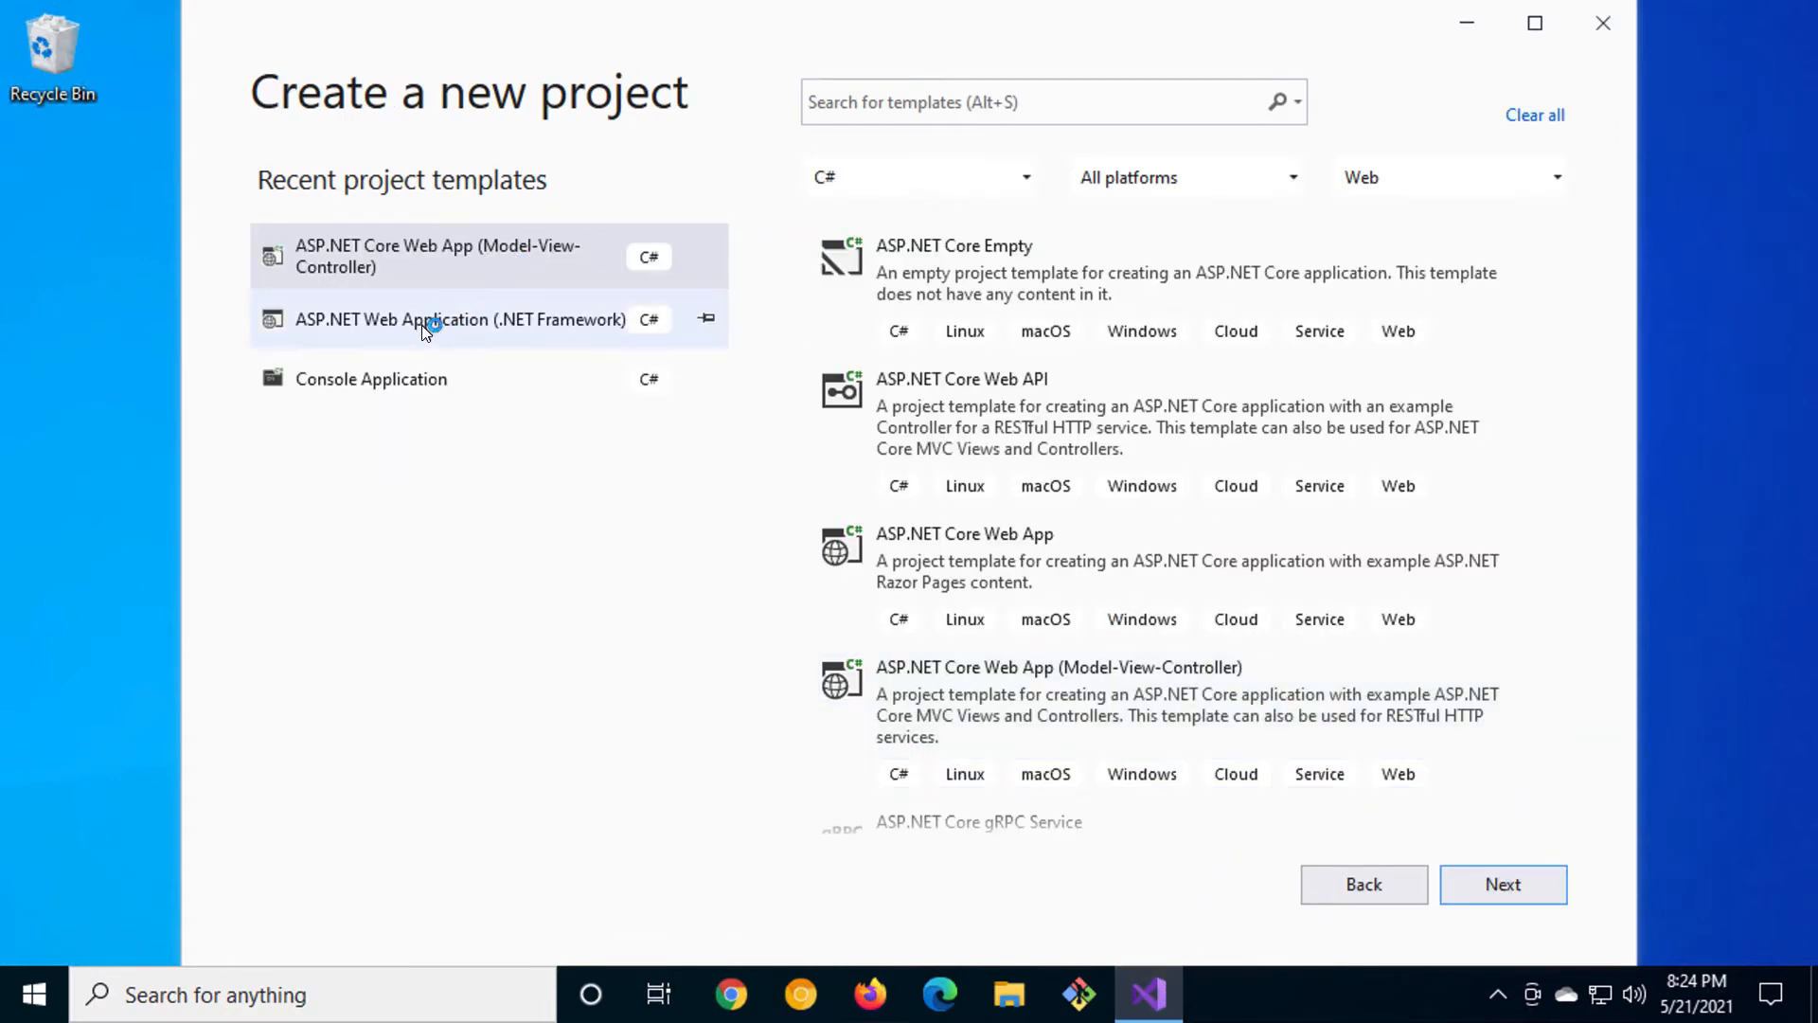
- Create an ASP.NET Web Application (.NET Framework) named ClassicAspWebForms using the Web Forms template
click(1500, 885)
text(ClassicAsp)
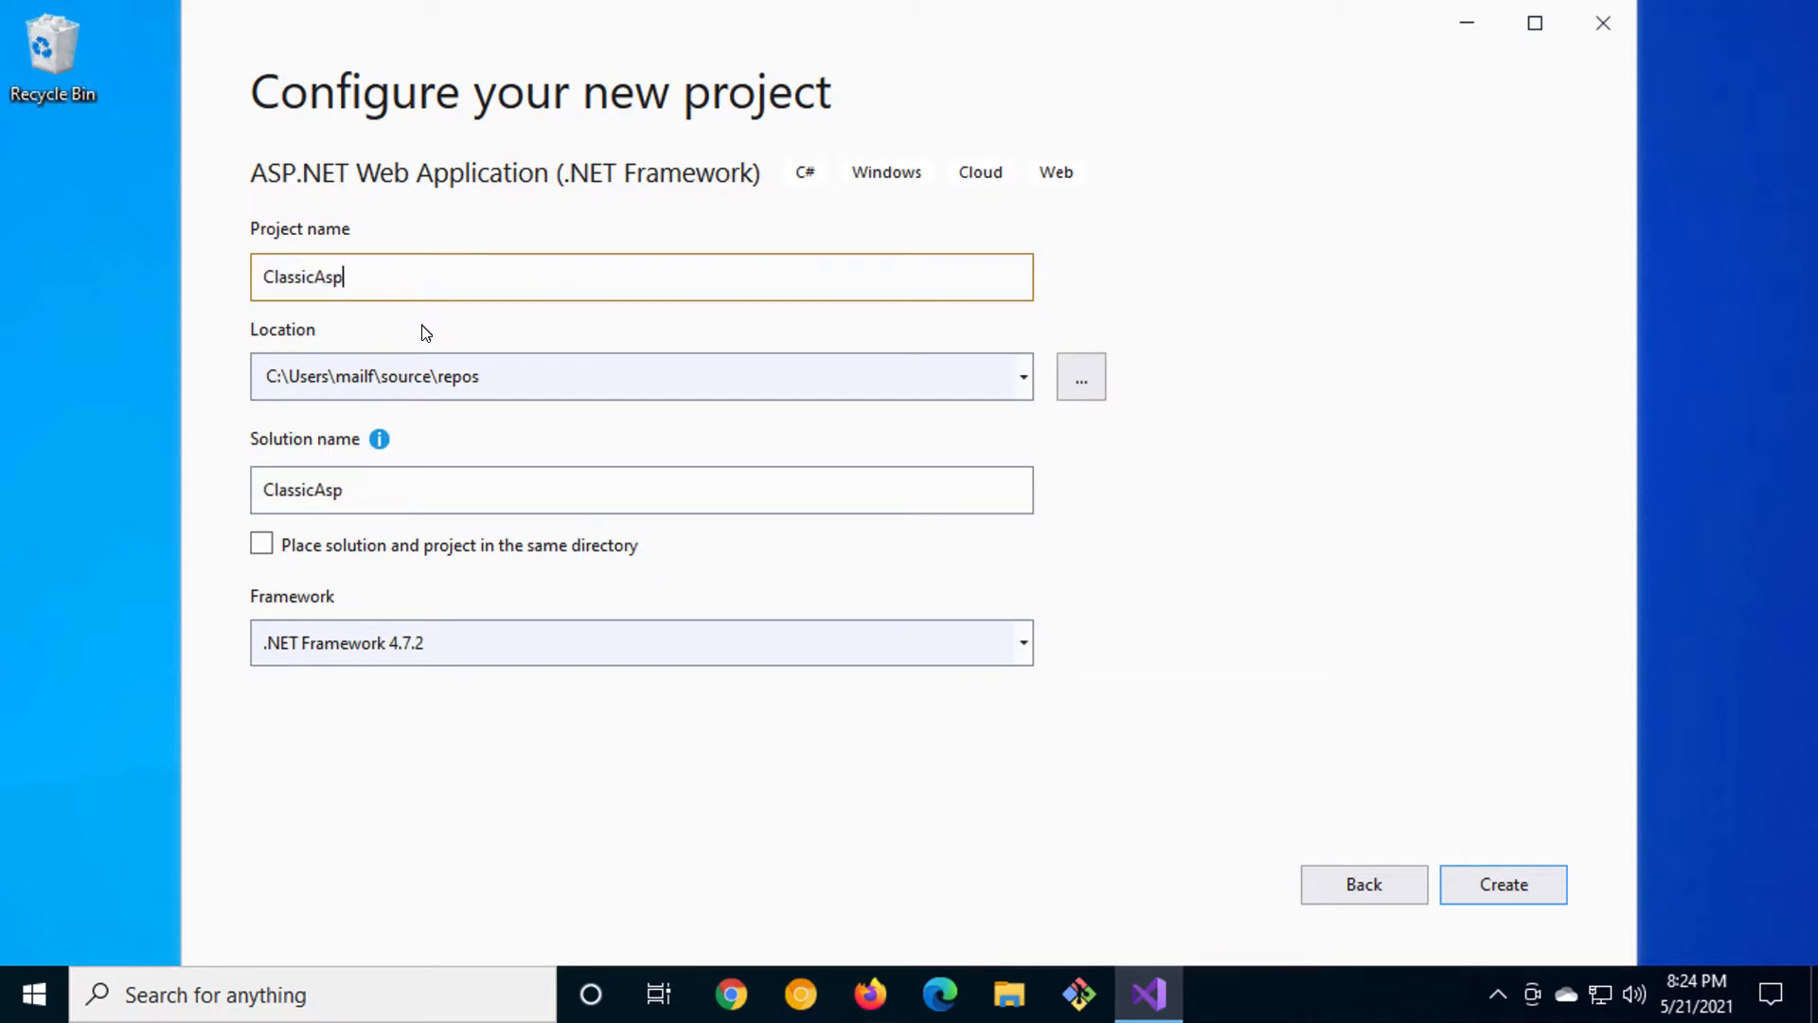
text(WebForm)
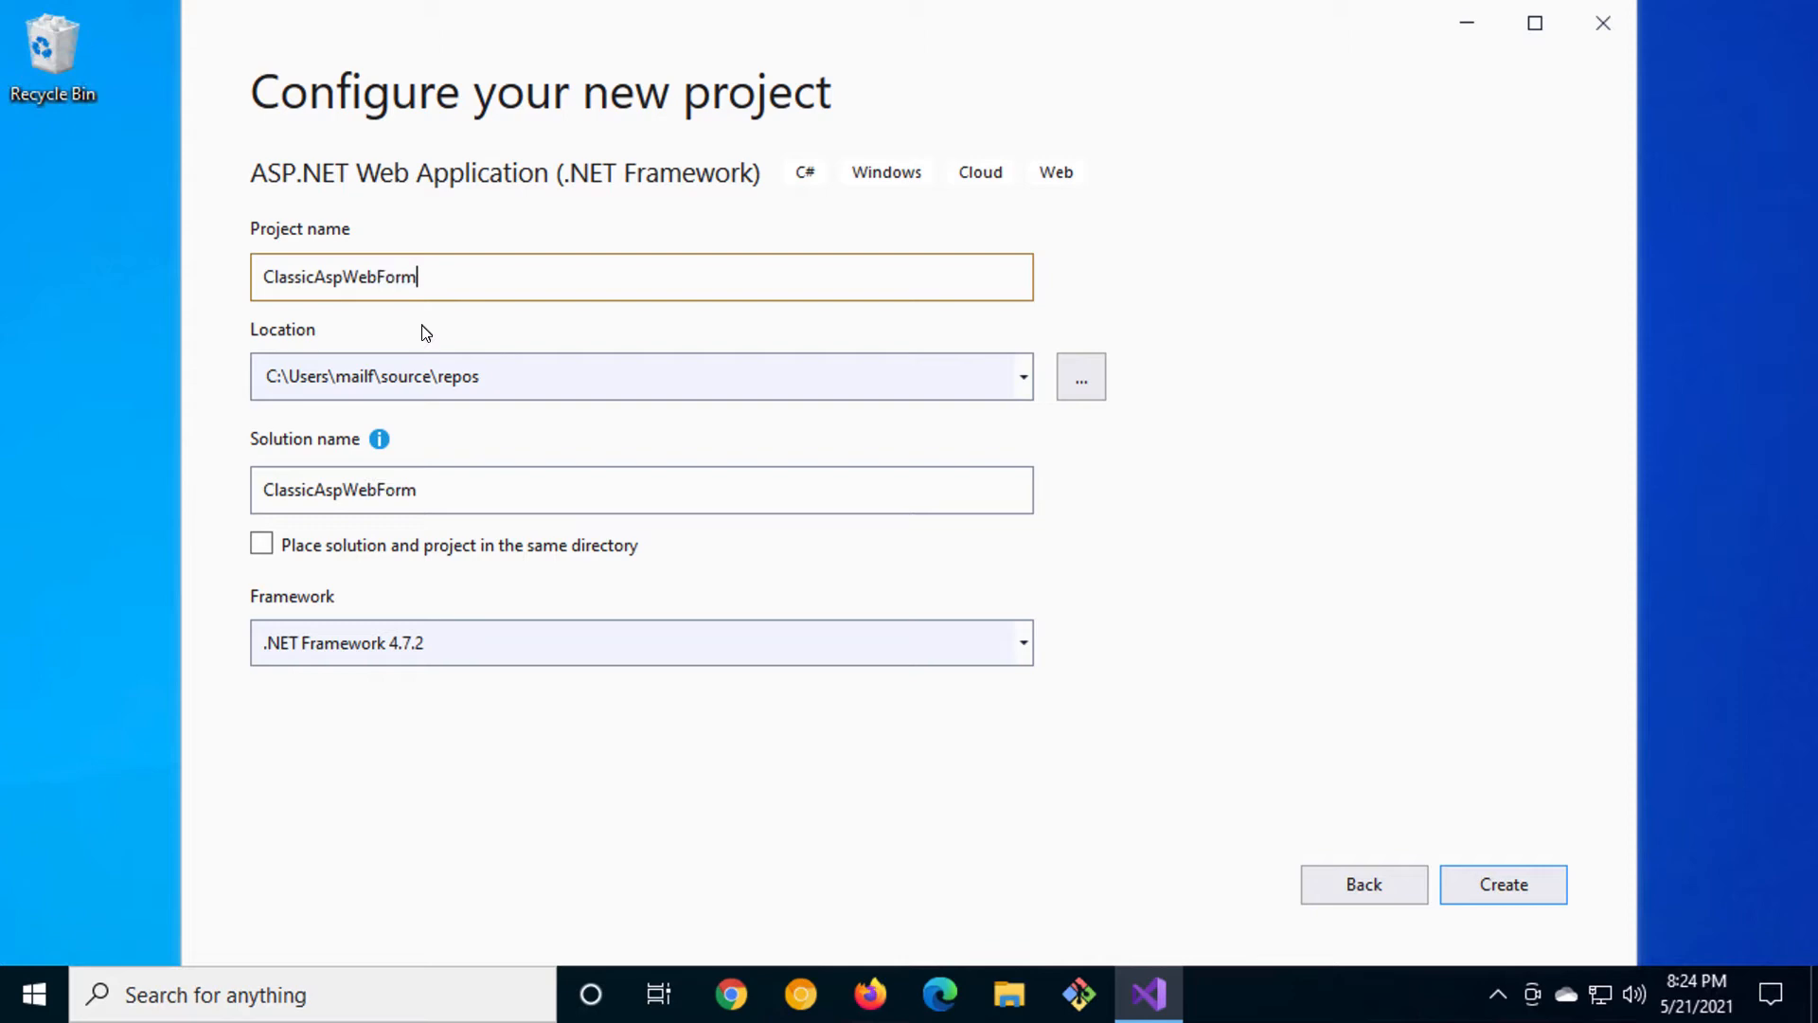
click(1502, 885)
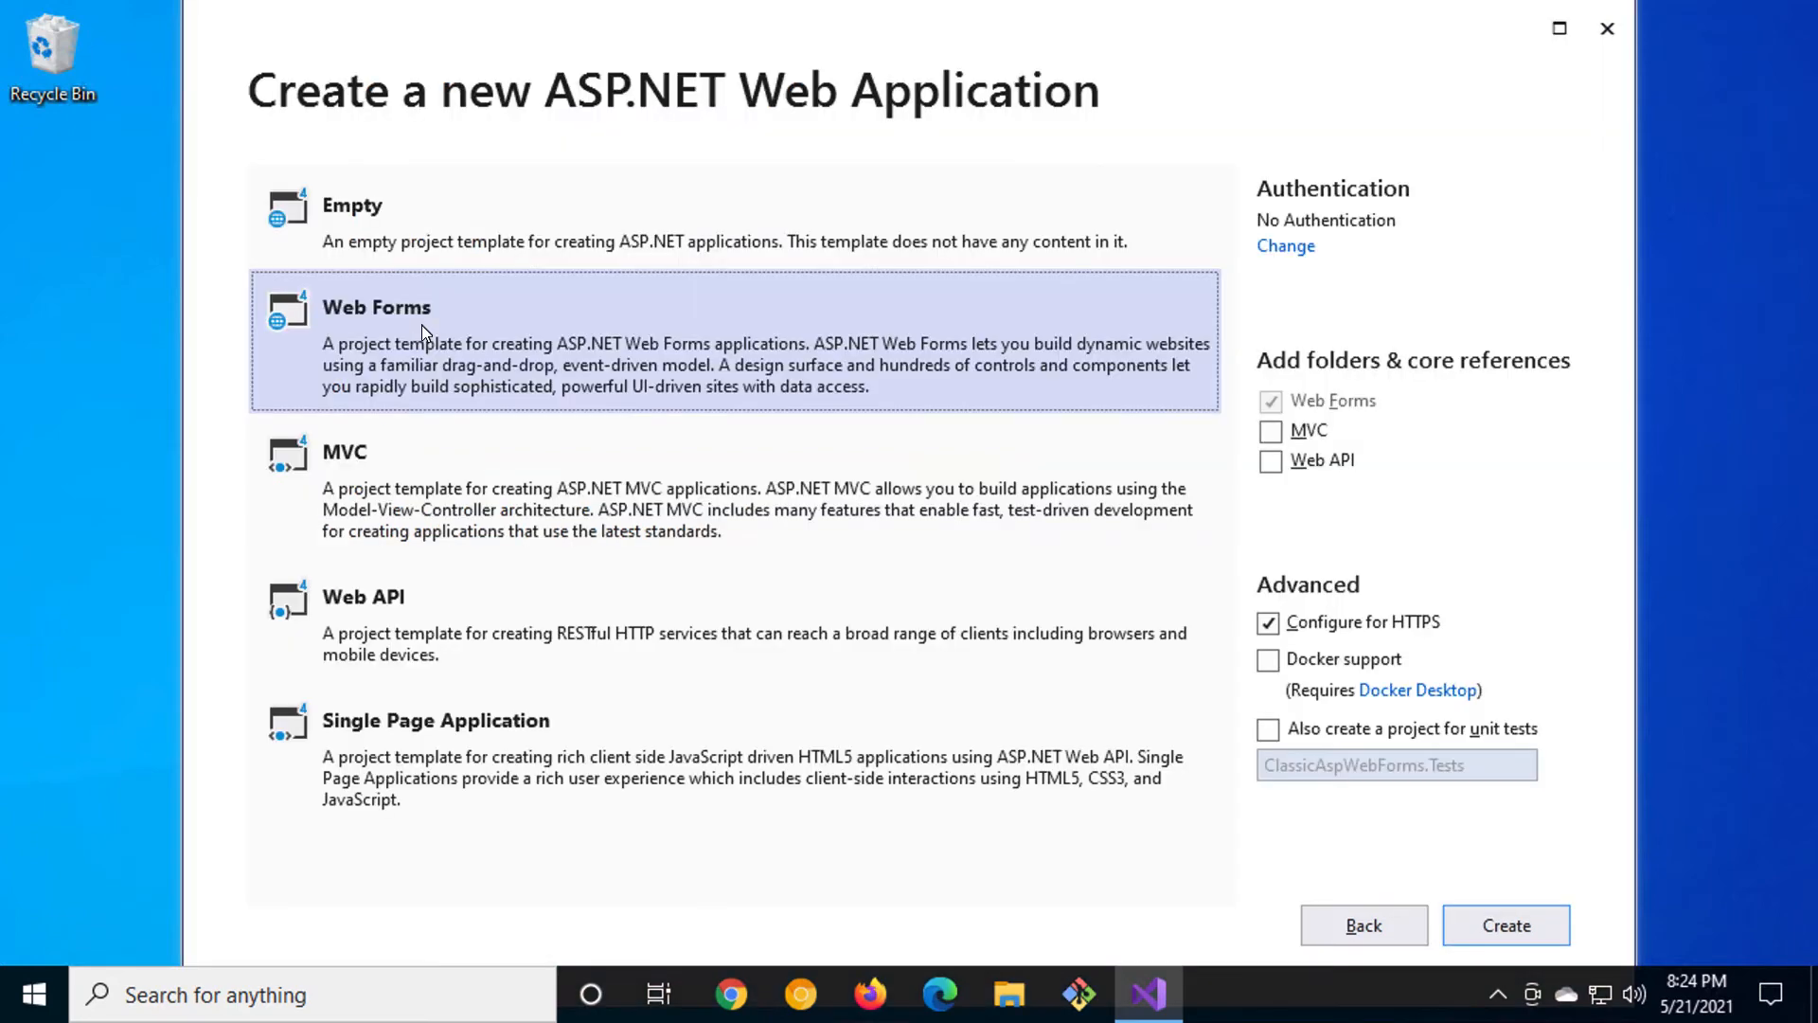
click(1505, 924)
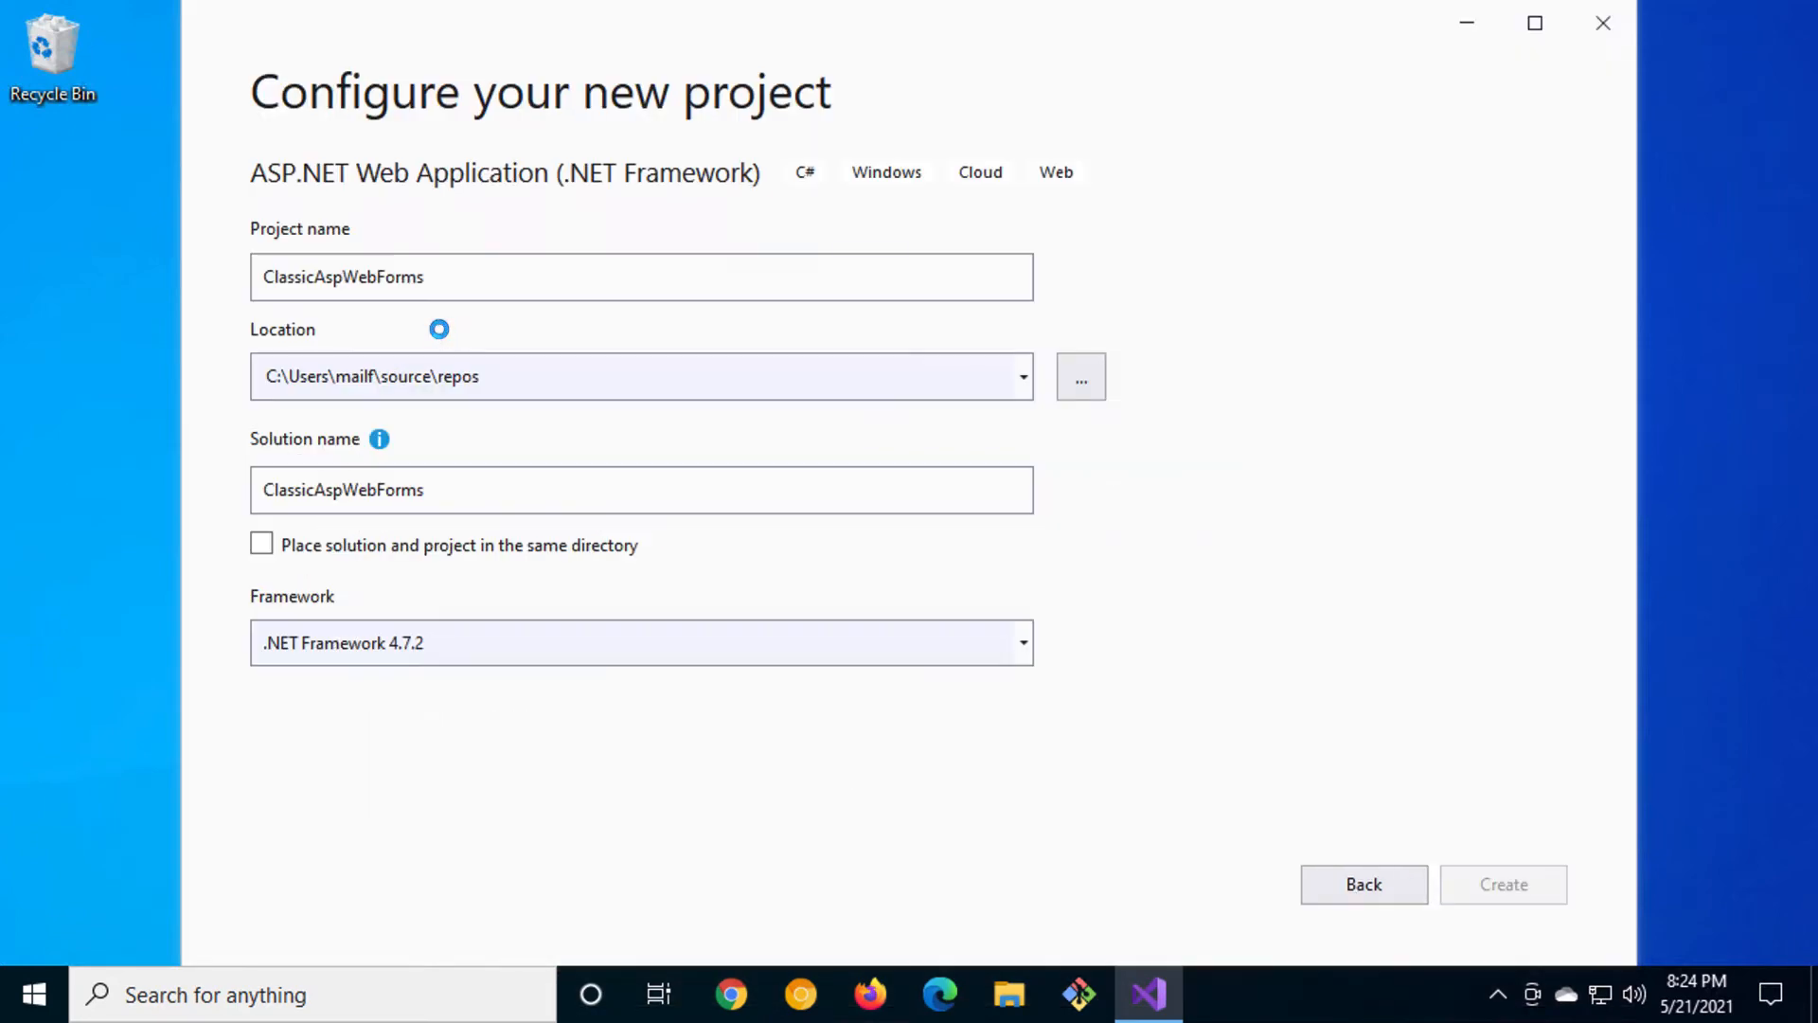
click(1502, 884)
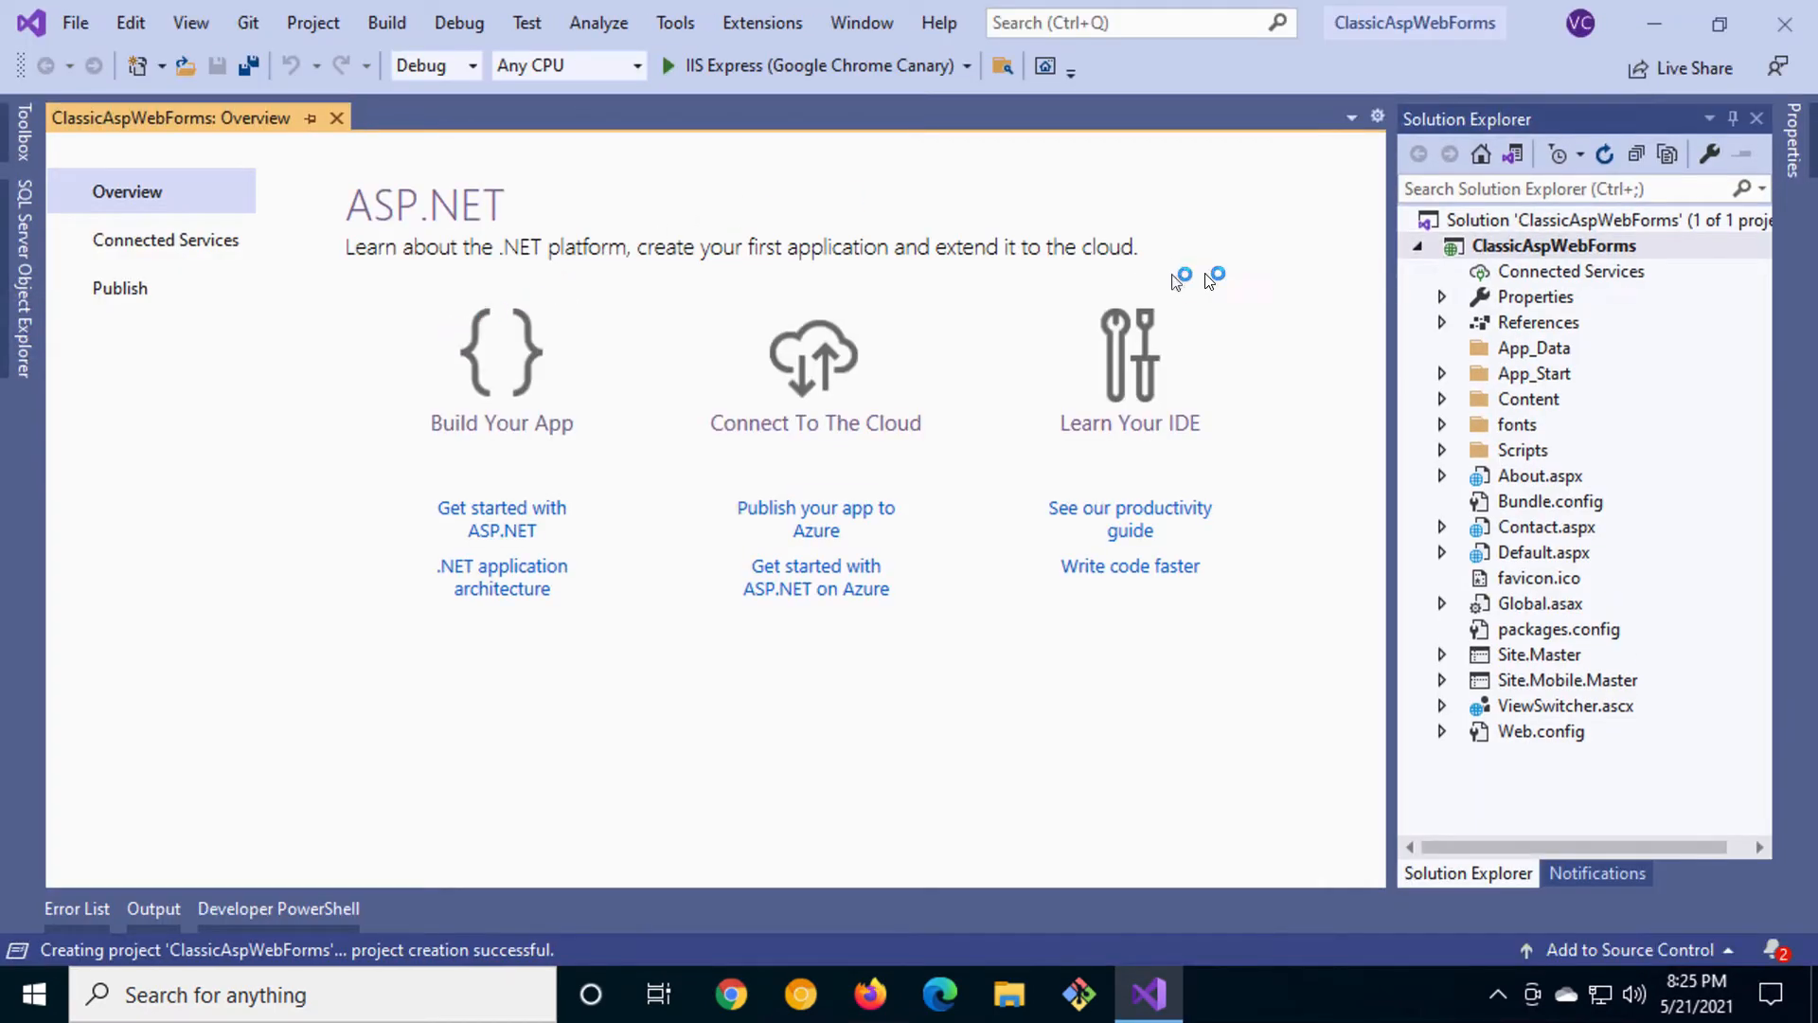
click(1553, 246)
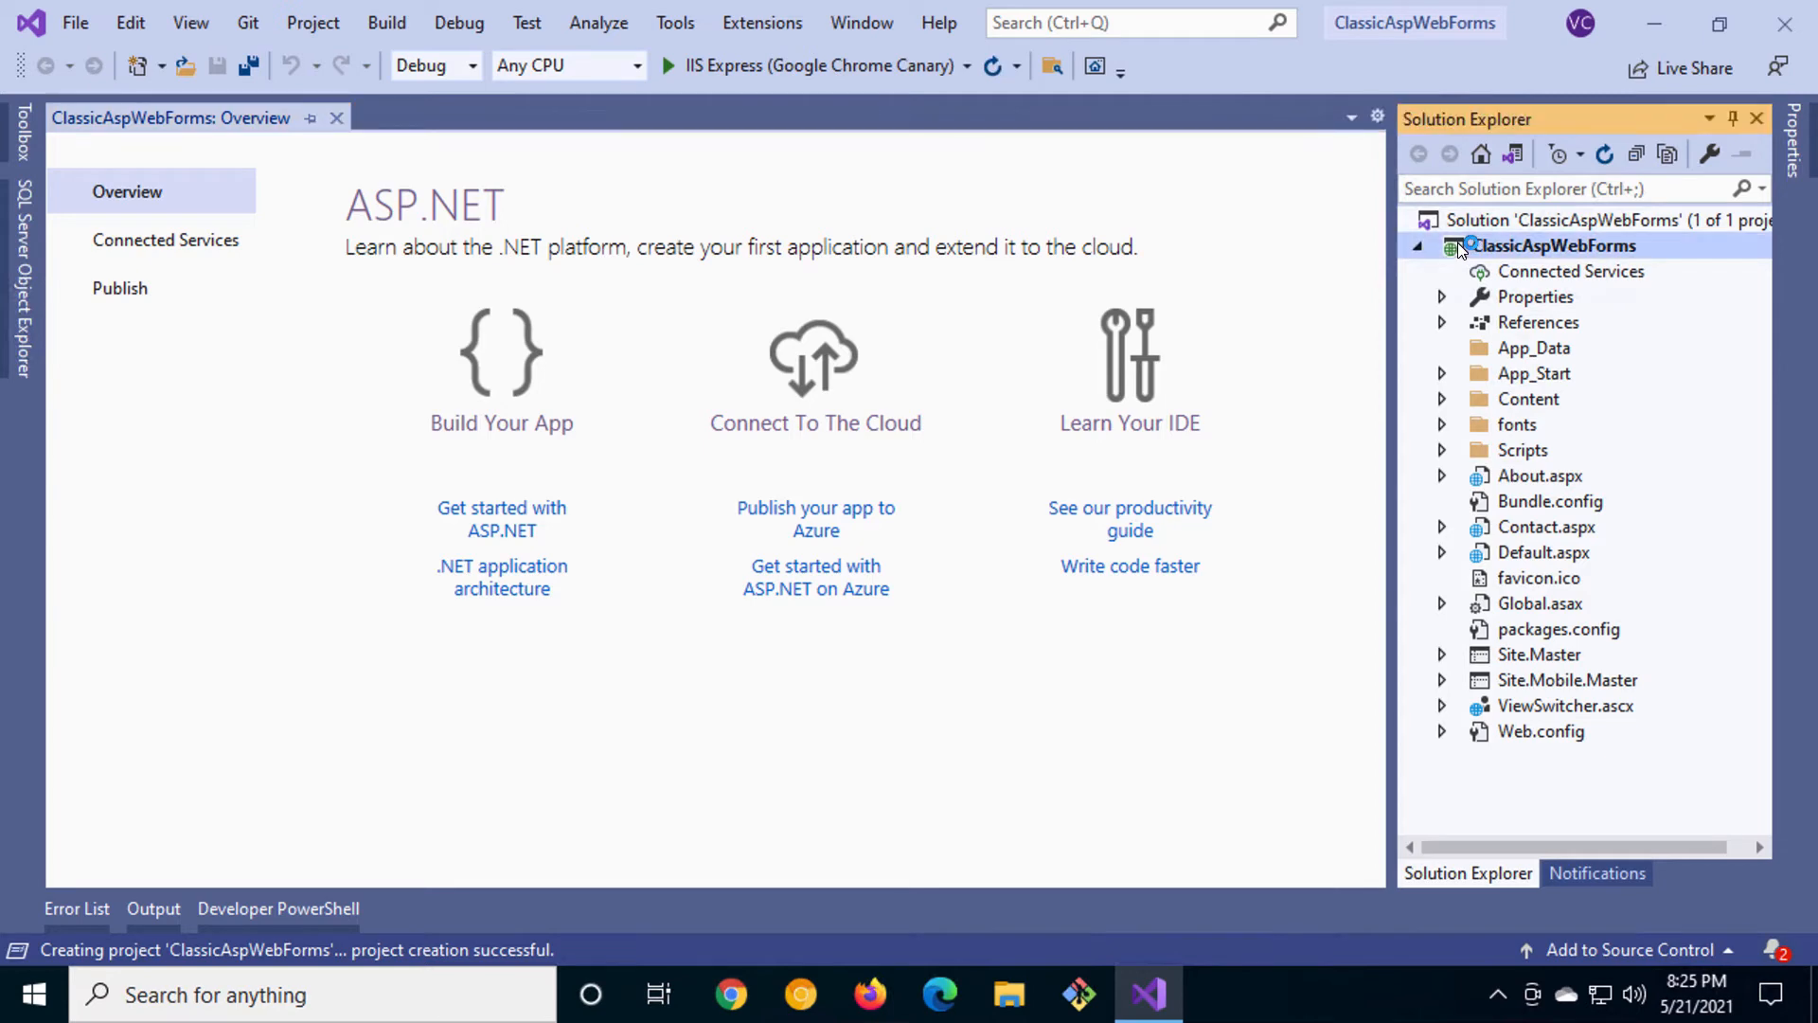
right_click(1553, 244)
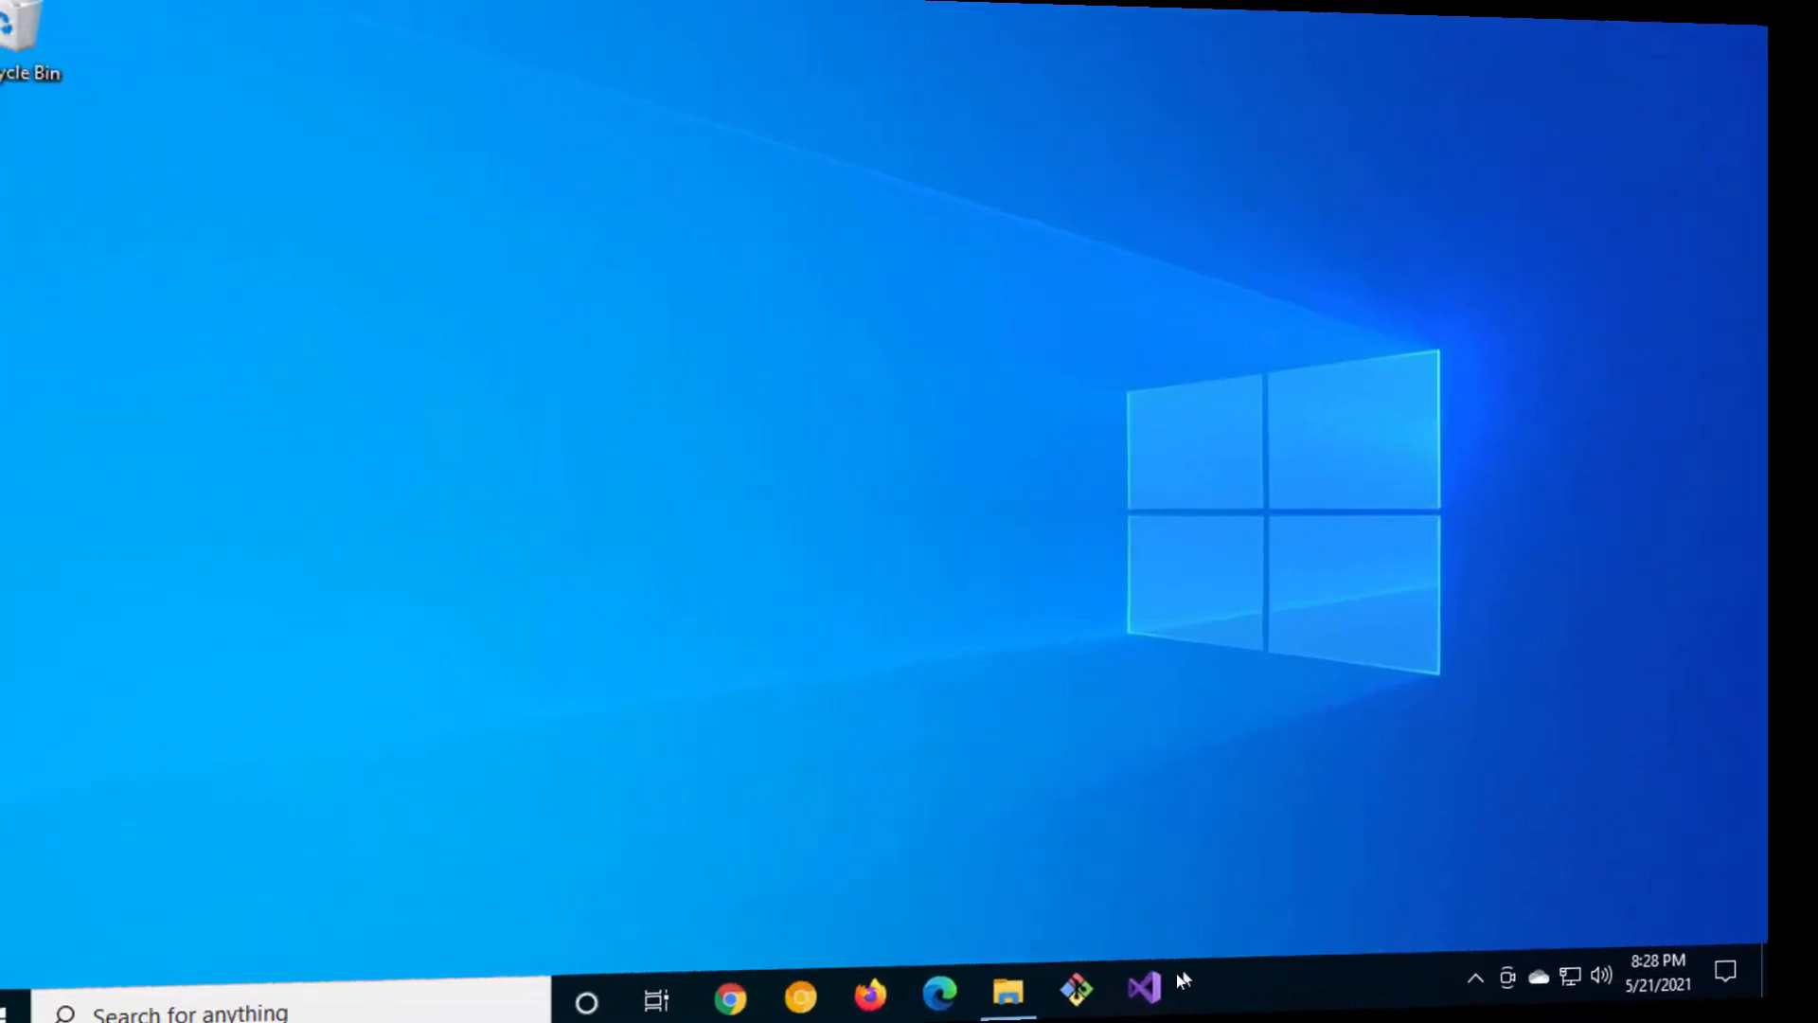
- Relaunch Visual Studio and start an ASP.NET Core MVC project named MVCFeaturesOutOfTheBox
click(1142, 988)
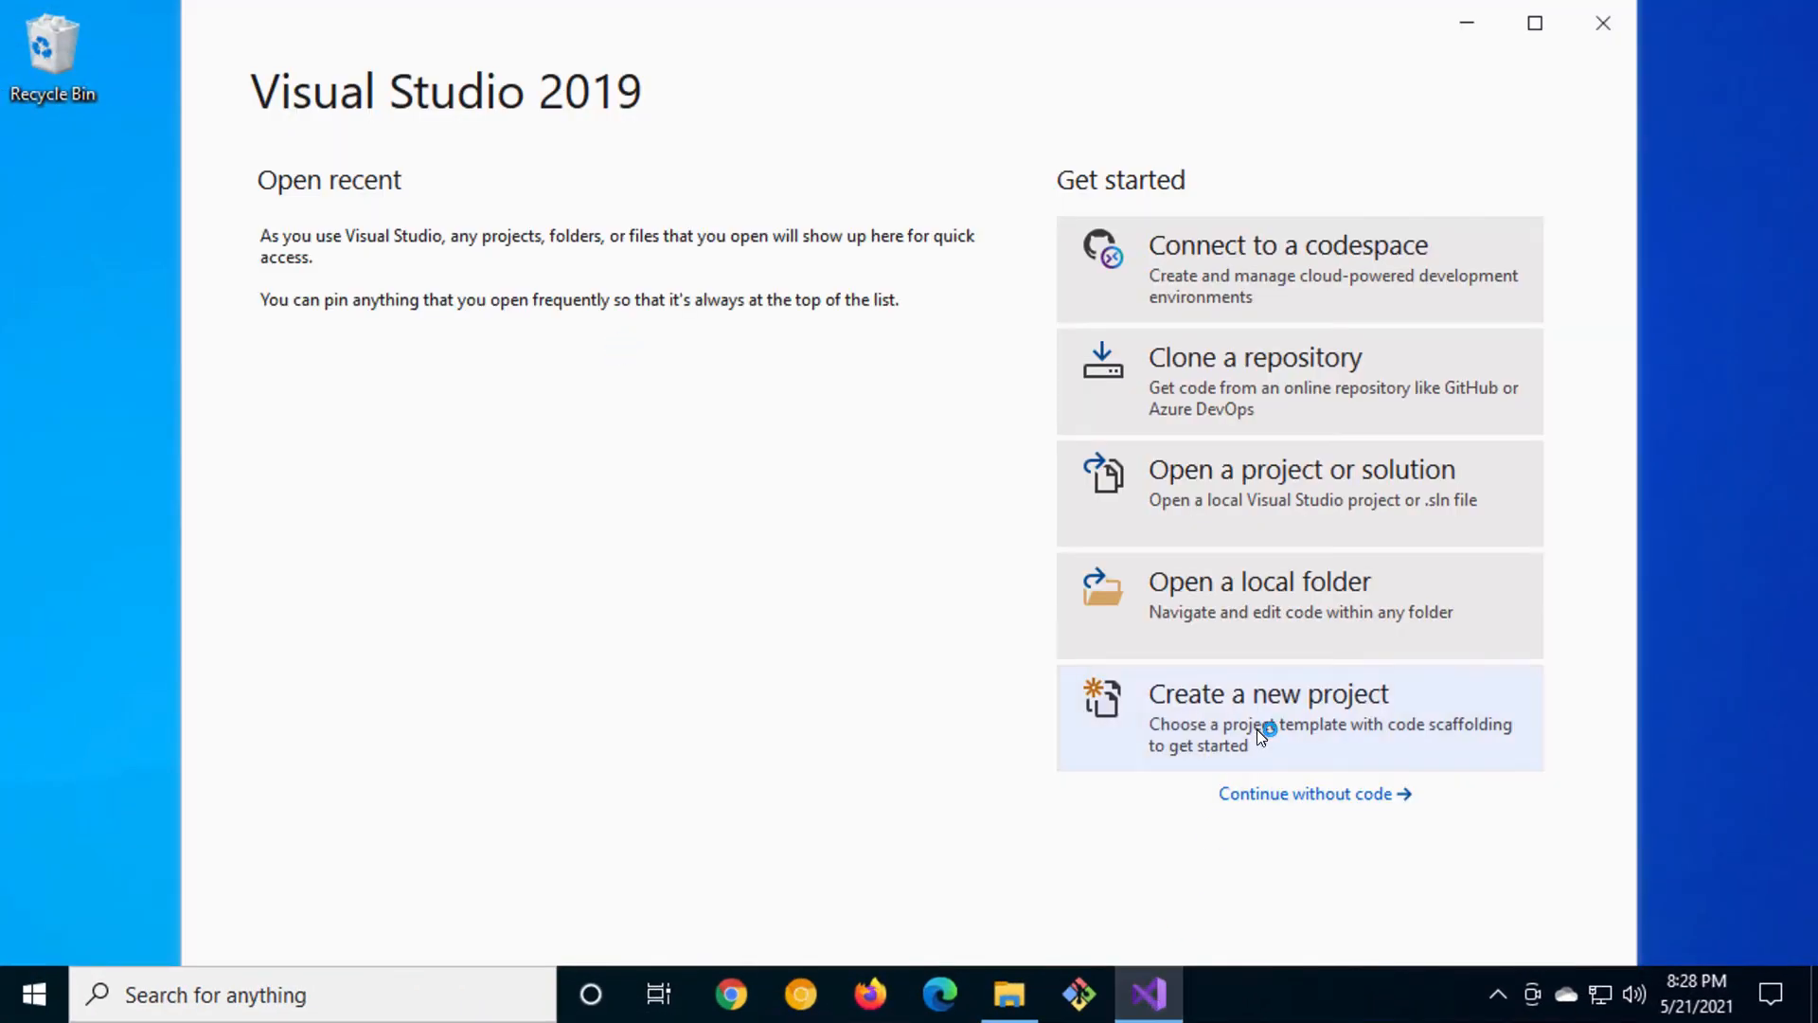
click(1268, 693)
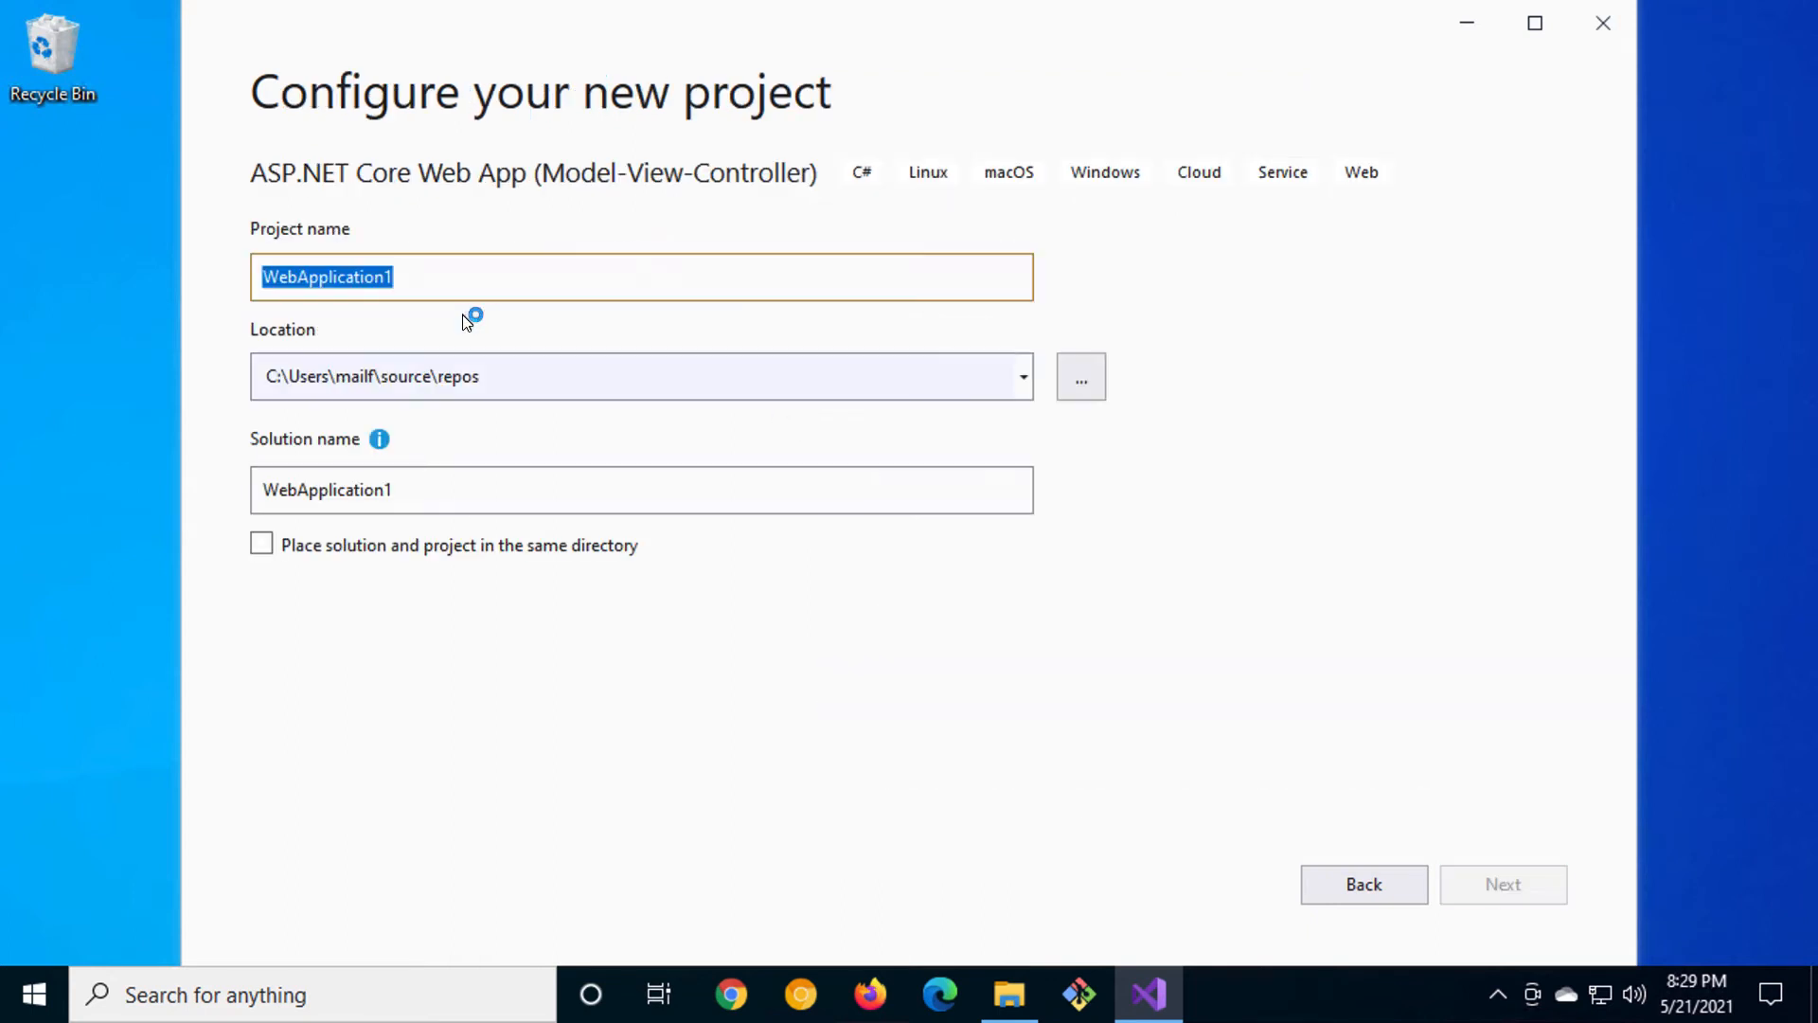
text(MVCFeaturesOu)
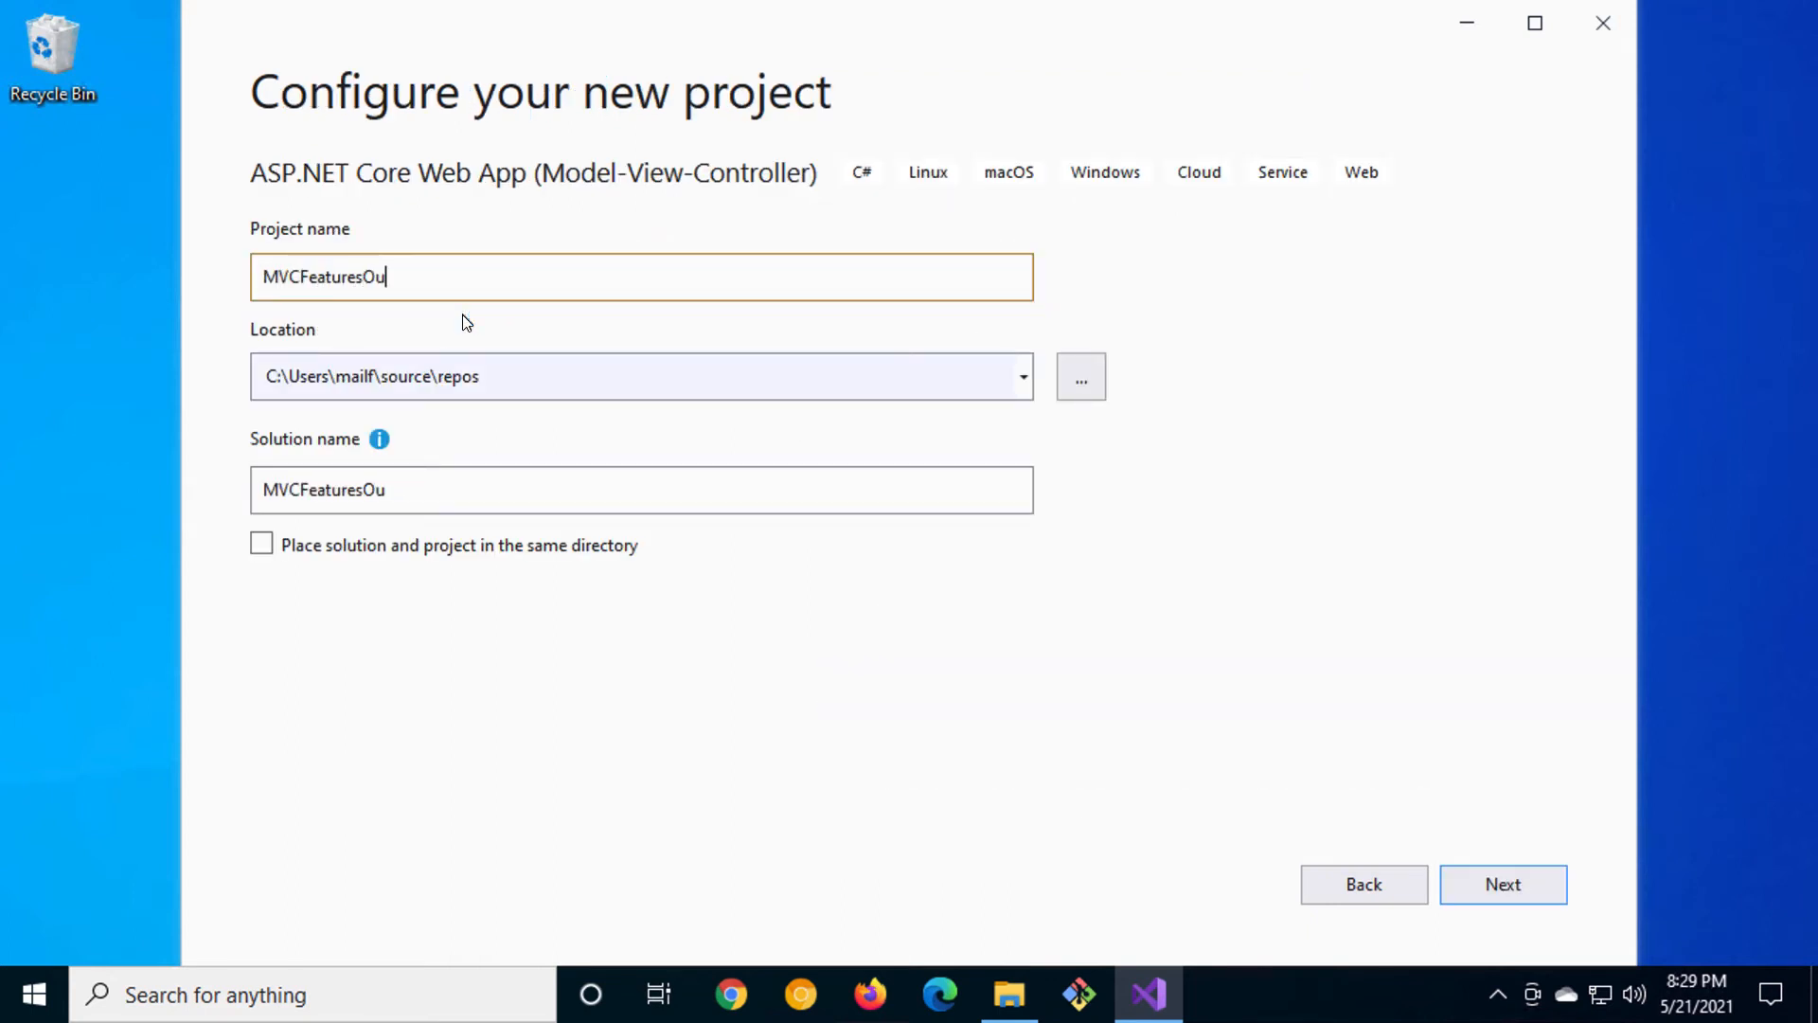
click(1502, 884)
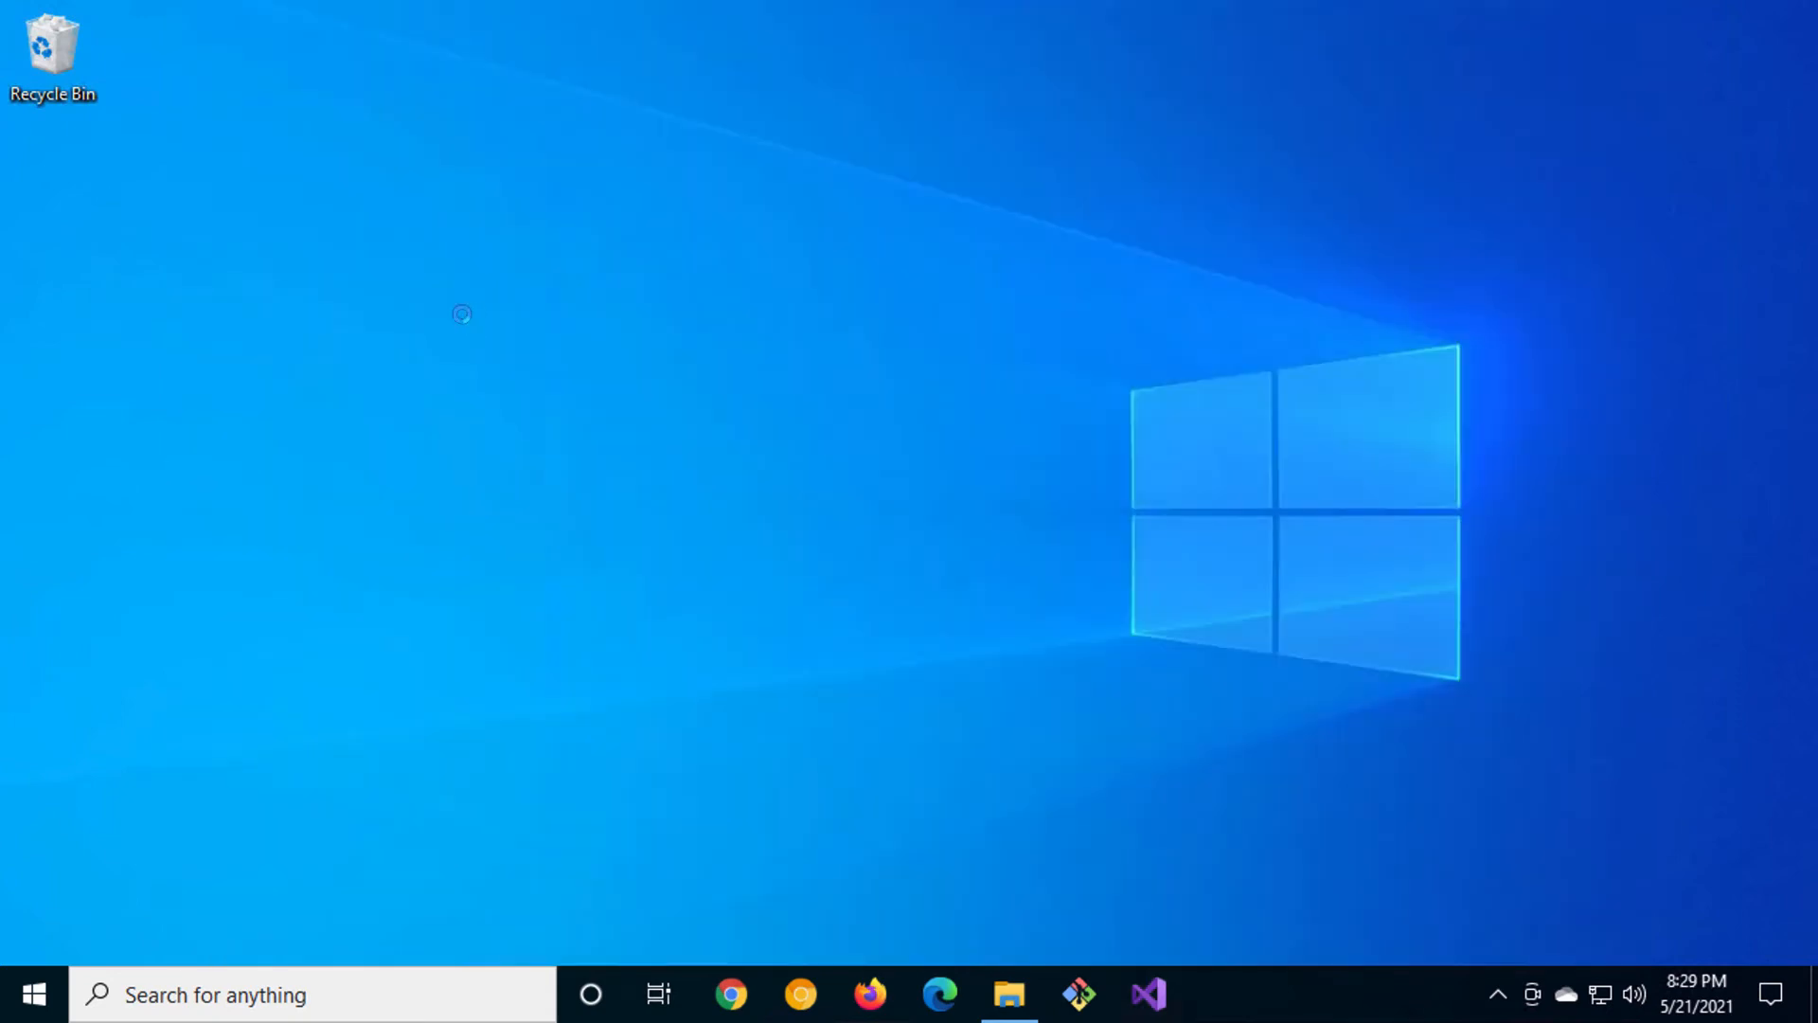
- Create the MVCFeaturesOutOfTheBox project and bring up its Solution Explorer context actions
click(1146, 994)
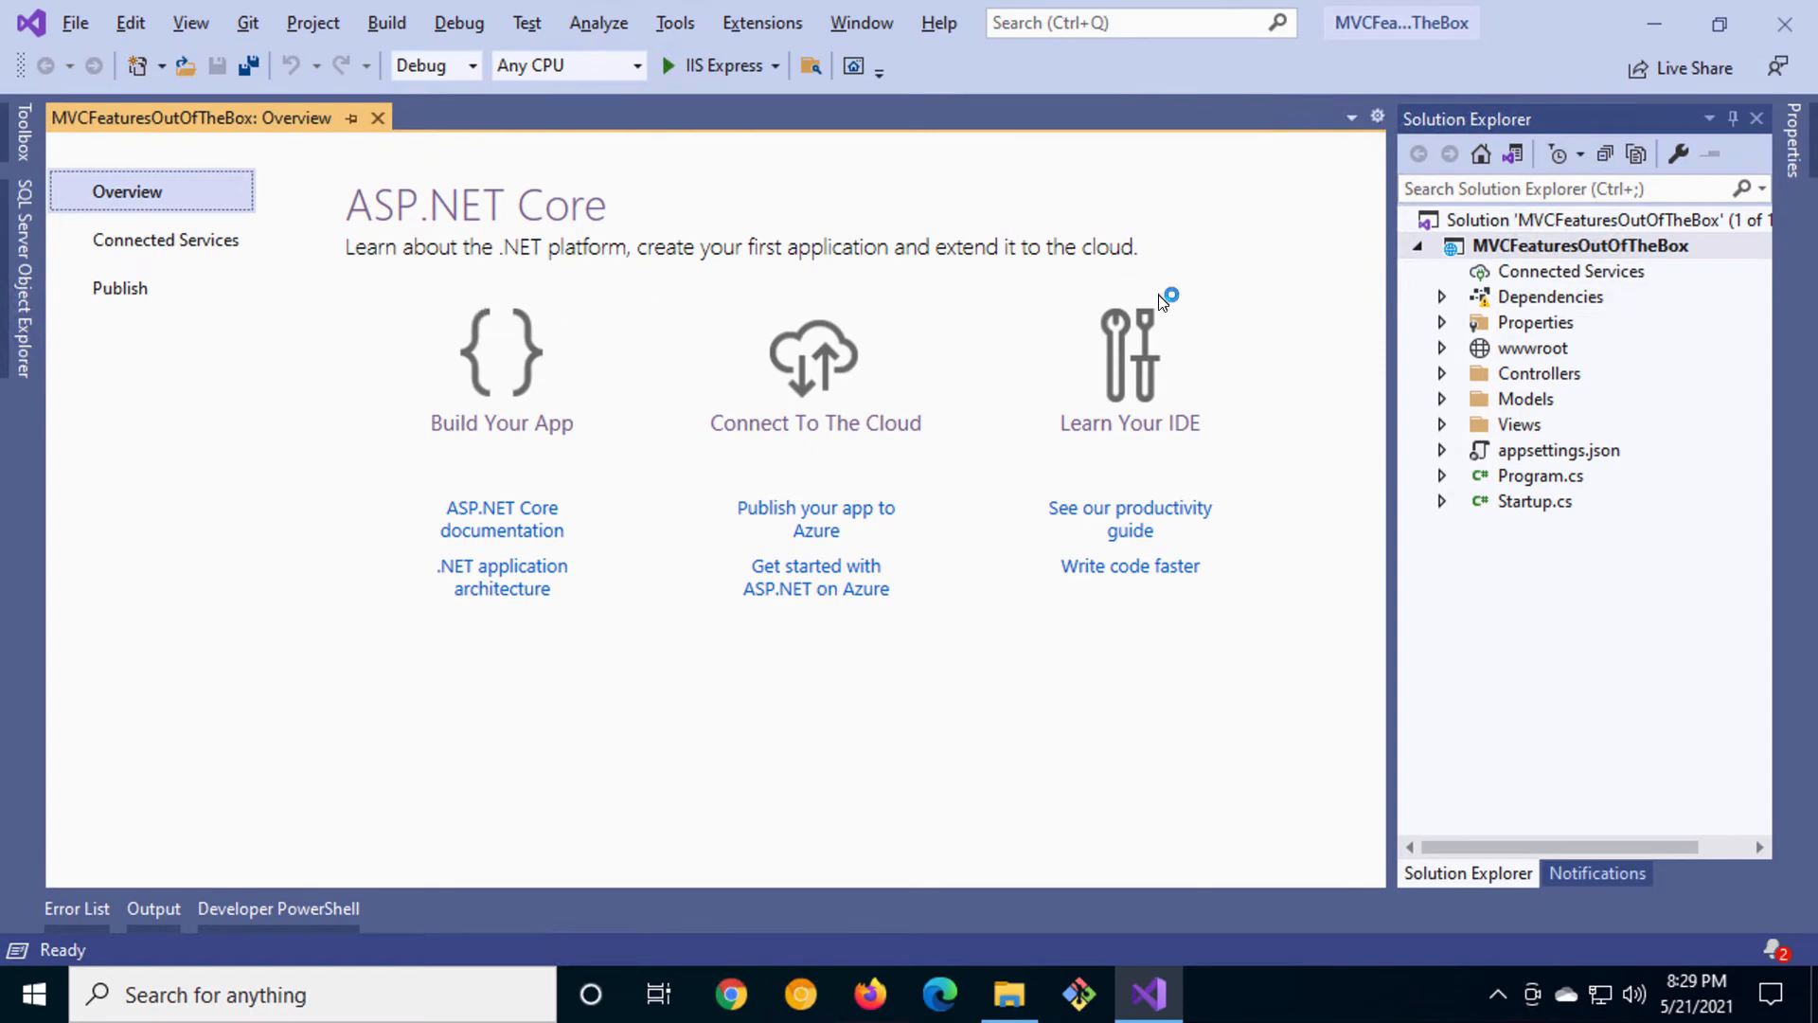
right_click(1578, 244)
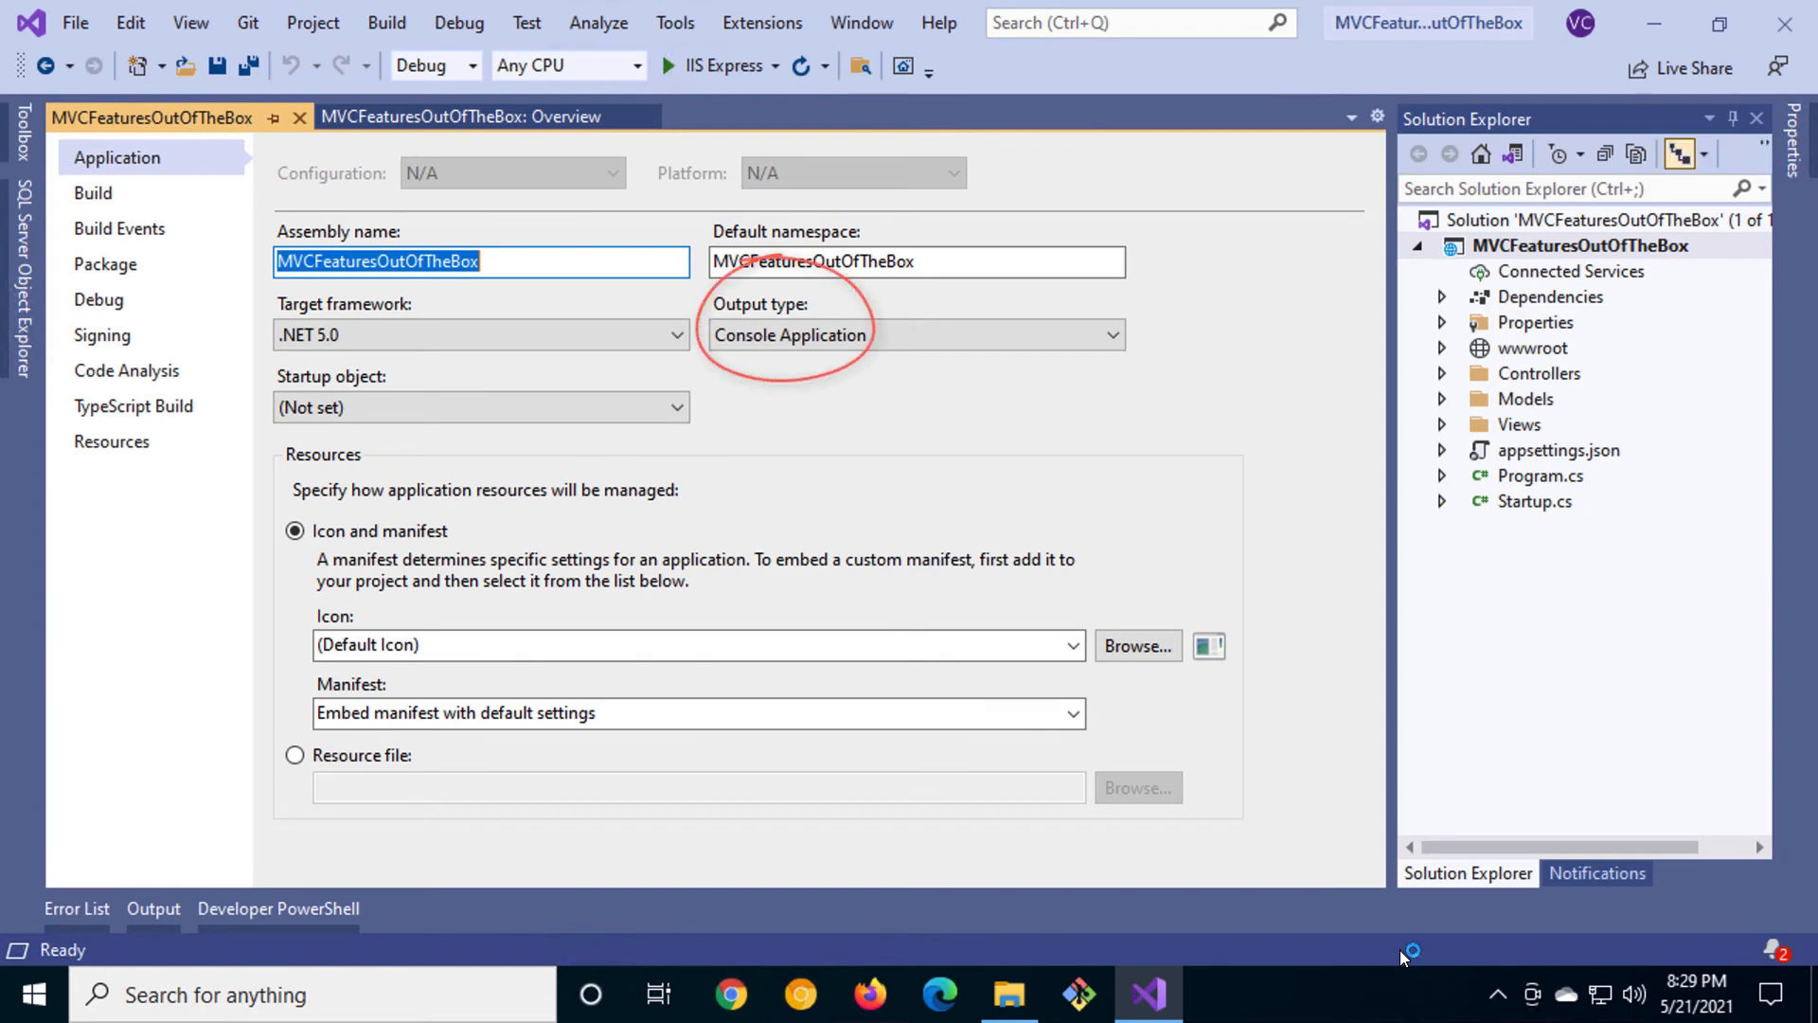
mouse_move(1402, 958)
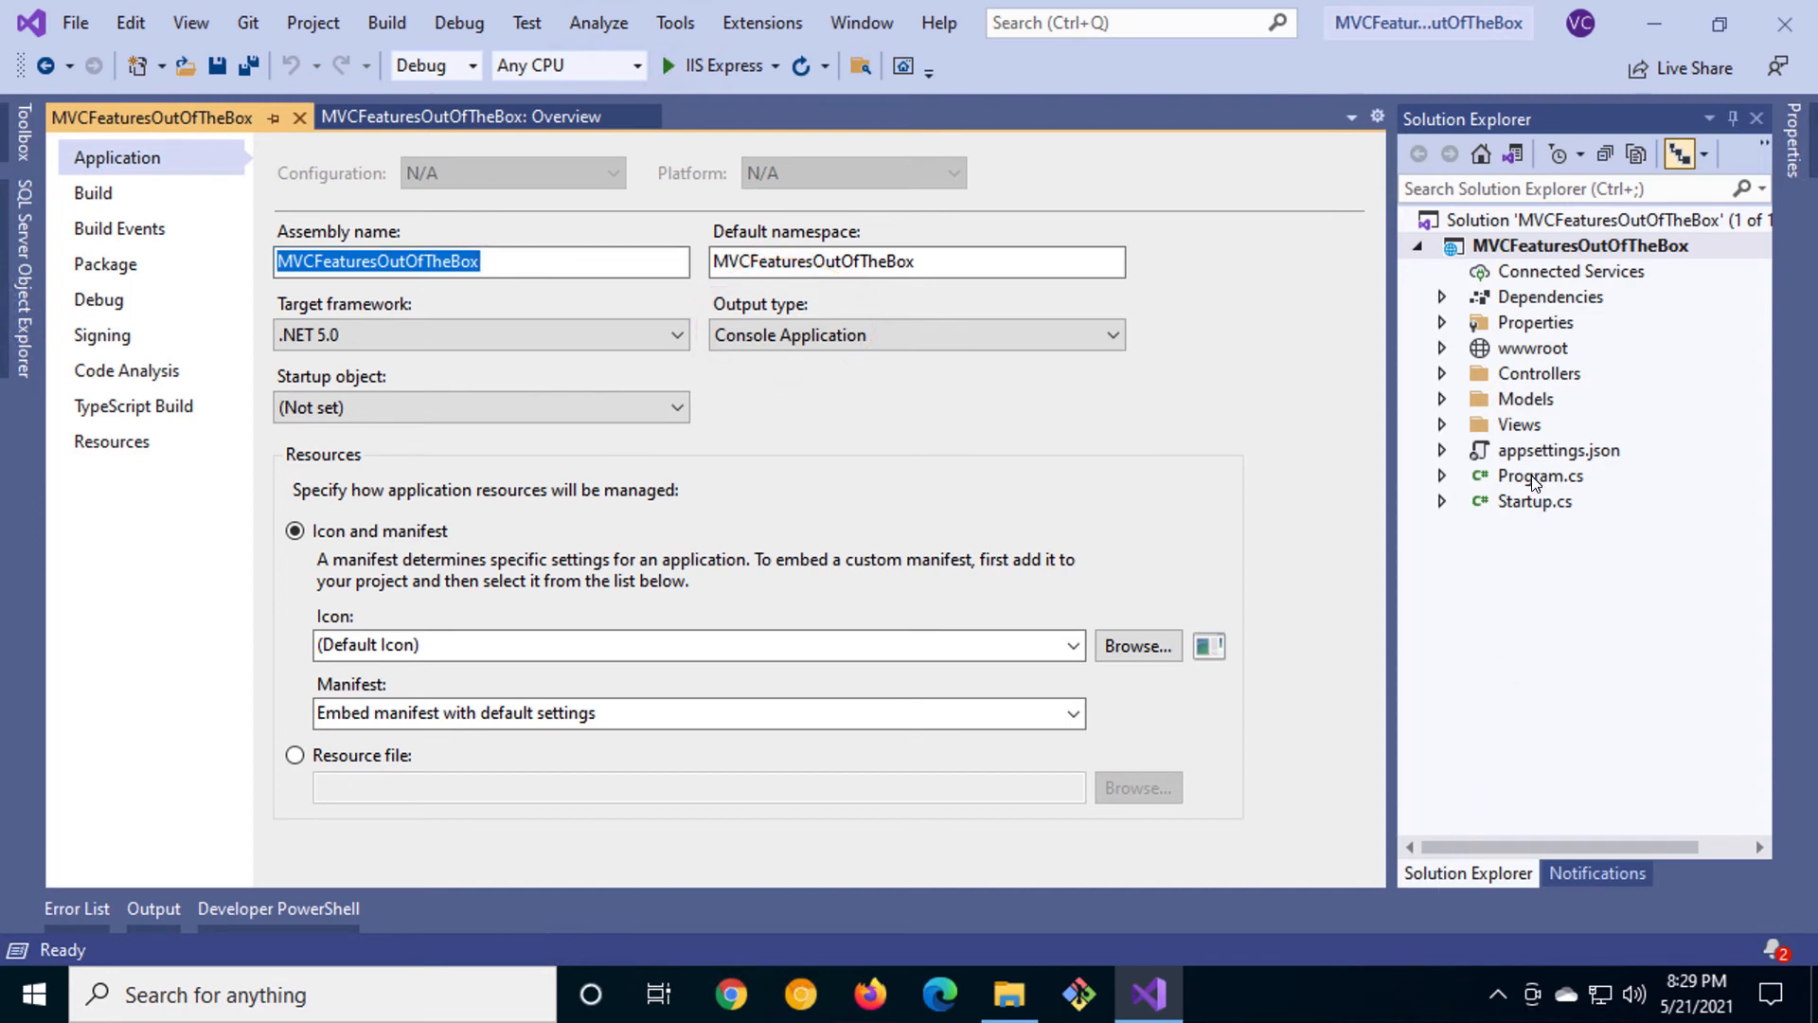
- Select Program.cs in the MVCFeaturesOutOfTheBox project with its properties still showing
click(1540, 476)
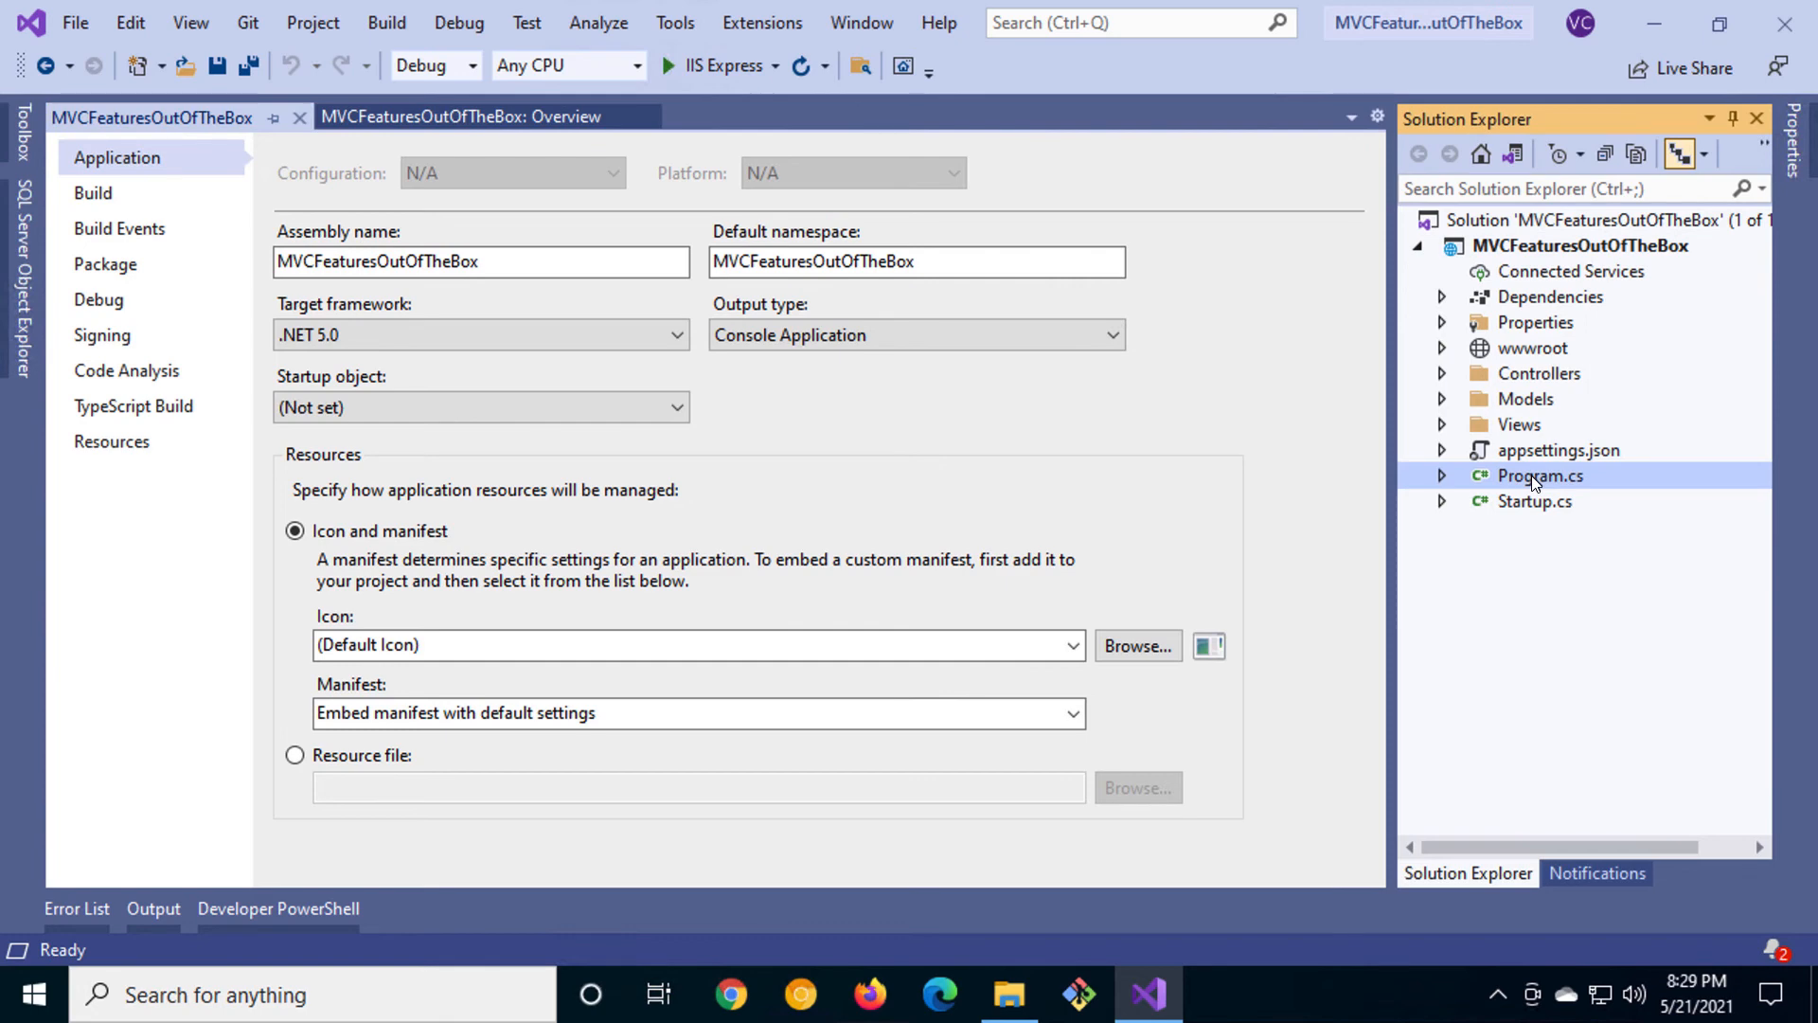